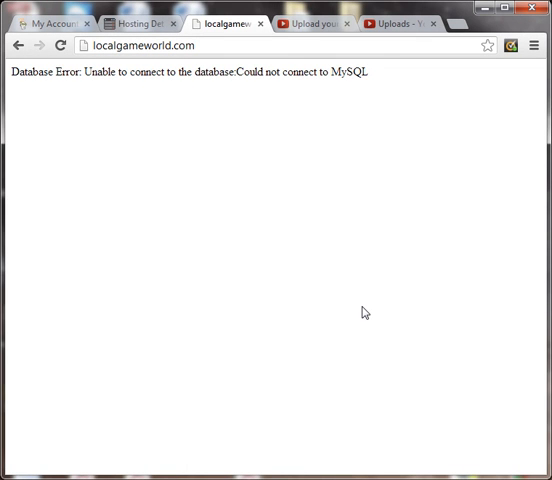
mouse_move(87, 90)
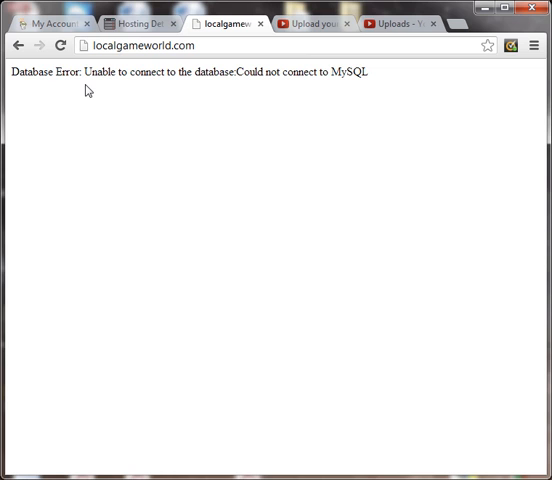
mouse_move(85, 111)
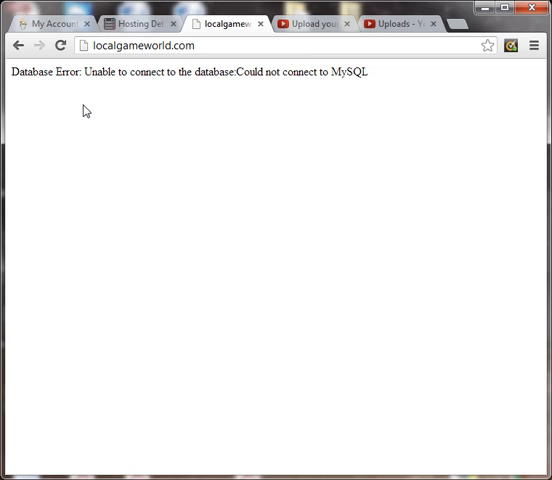
mouse_move(46, 92)
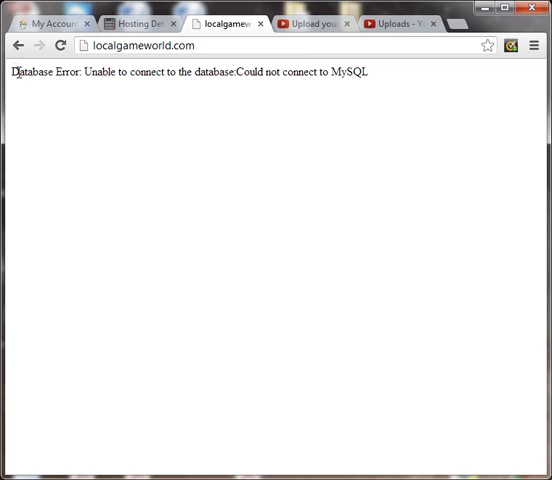
mouse_move(127, 128)
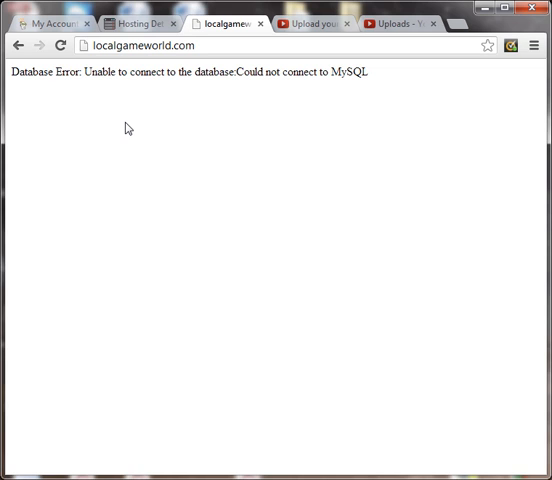
mouse_move(296, 152)
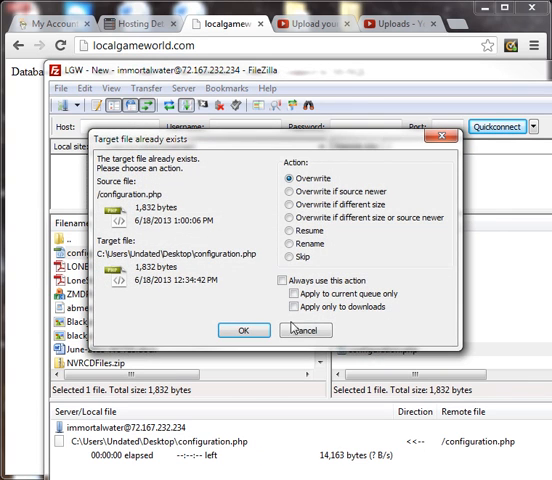
Overwrite the Desktop copy of configuration.php with the server's version.
left_click(255, 330)
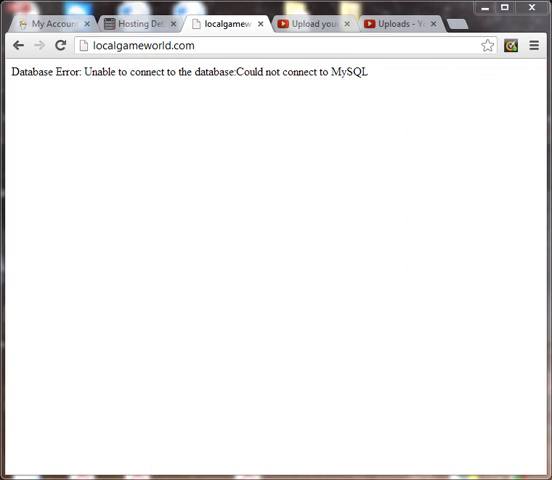
left_click(63, 44)
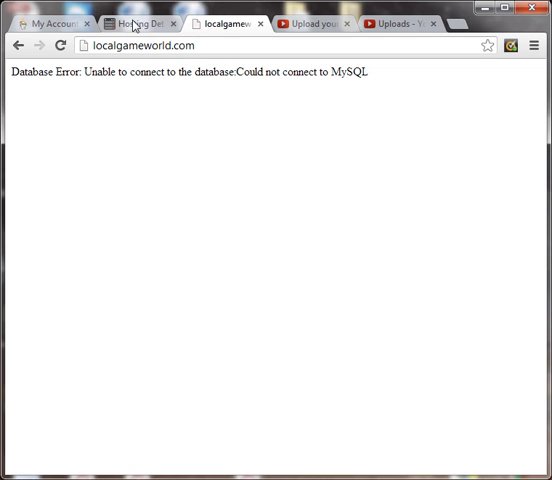
Copy the database hostname undated.db.2674131.hostedresource.com from Hosting Details.
left_click(135, 23)
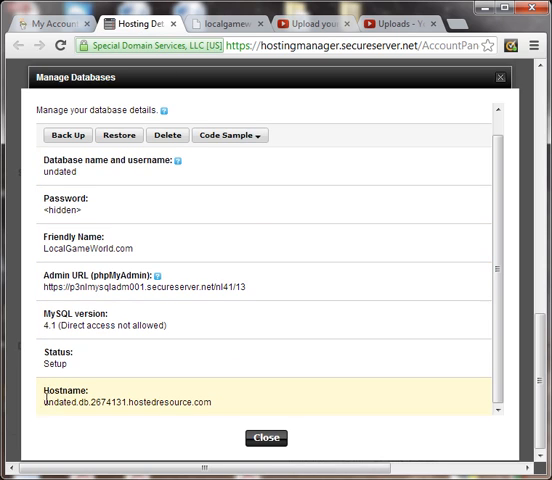
double_click(58, 403)
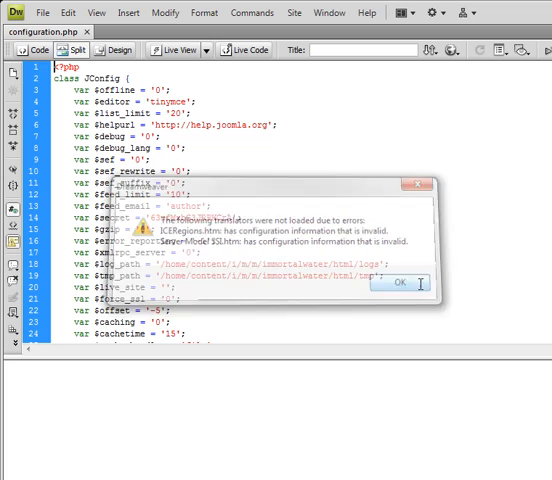
Dismiss the translator error shown when configuration.php opens in Dreamweaver.
left_click(401, 283)
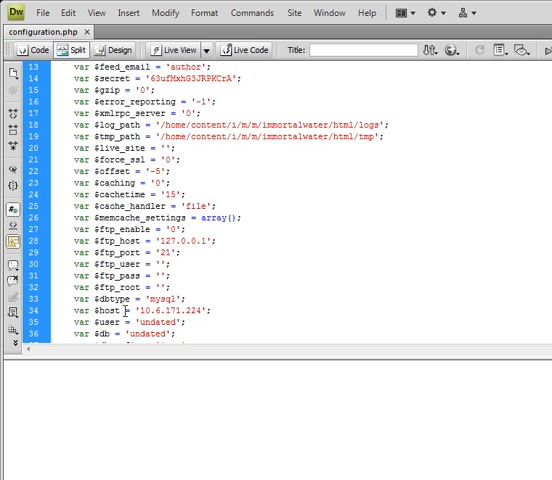
Replace $host 10.6.171.224 with undated.db.2674131.hostedresource.com.
double_click(170, 308)
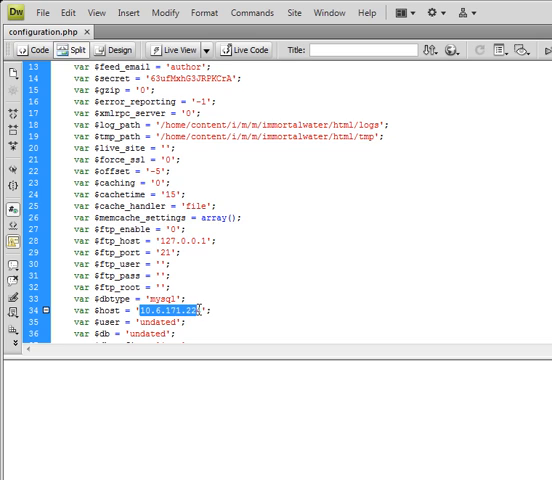
type("undated.db.2674131.hostedresource.com")
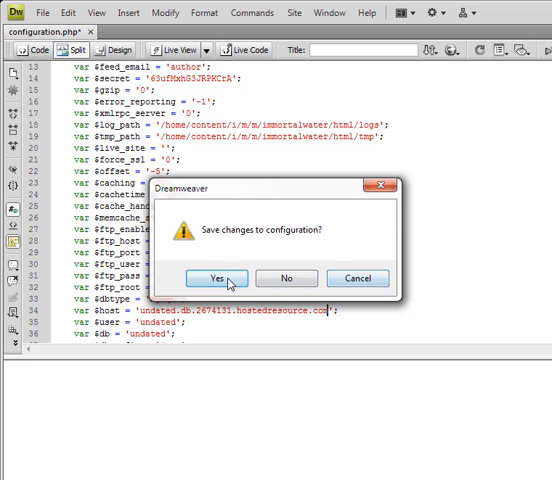
Save the changes to configuration.php and dismiss the JavaScript error.
left_click(216, 278)
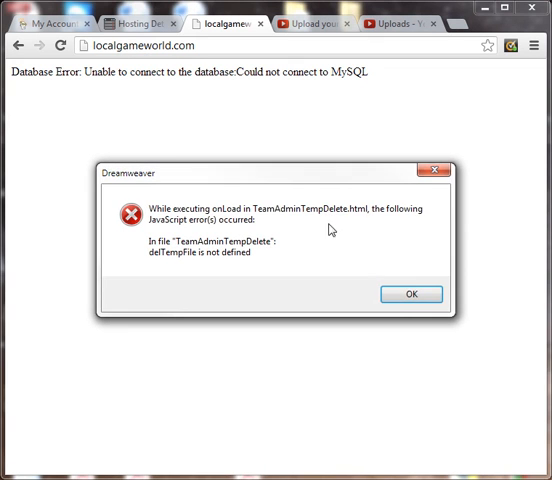
left_click(410, 294)
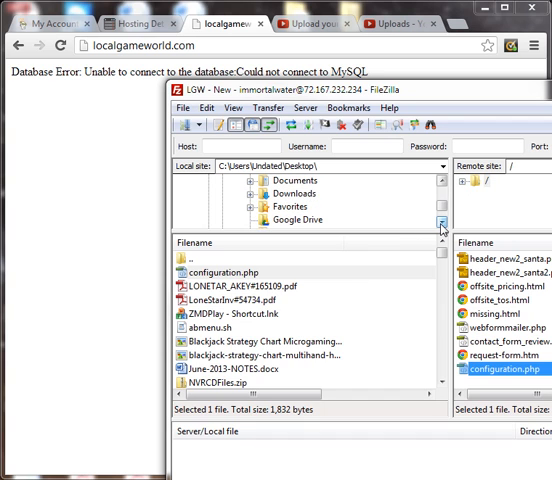
Upload configuration.php from the local Google Drive folder to the server root.
double_click(300, 219)
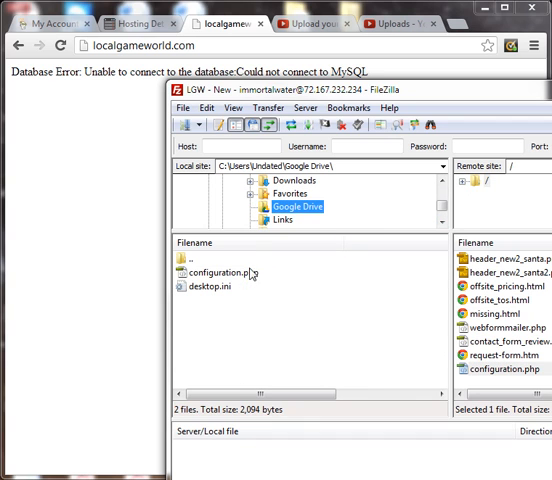
double_click(222, 271)
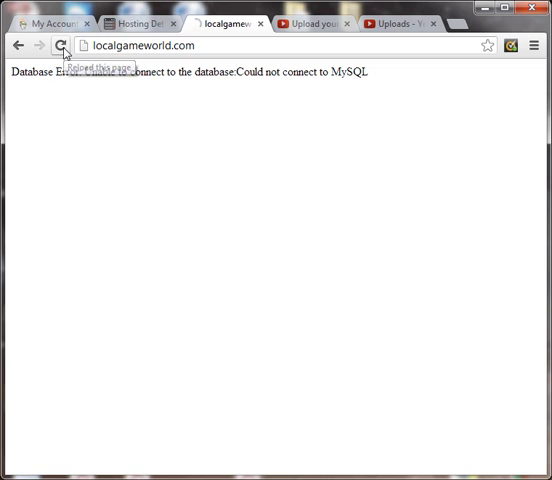
Reload localgameworld.com so the LocalGameWorld home page appears.
left_click(62, 44)
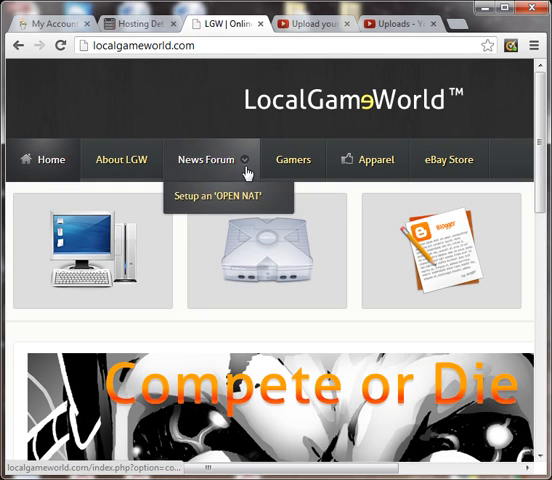
mouse_move(448, 159)
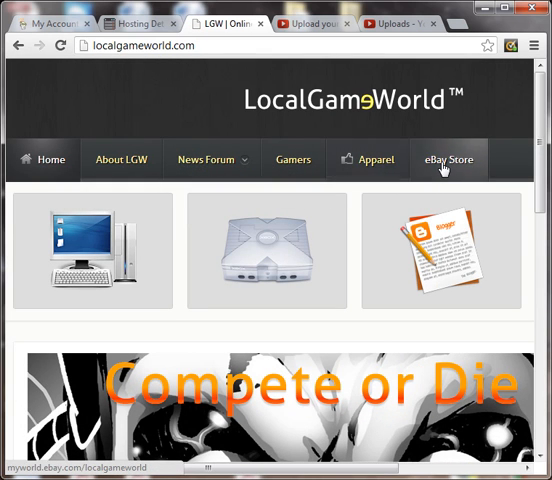